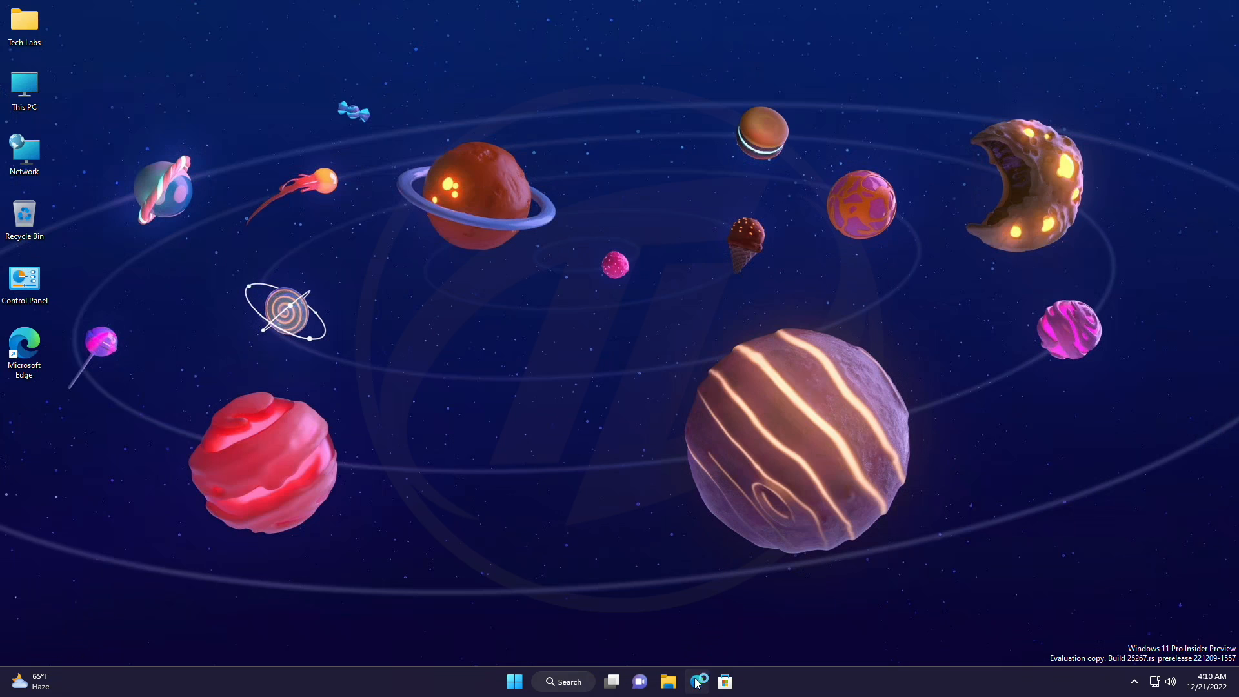
- Download ViVeTool-v0.3.2.zip from the ViVe GitHub releases page in Edge
{"action": "left_click", "coordinate": [697, 681]}
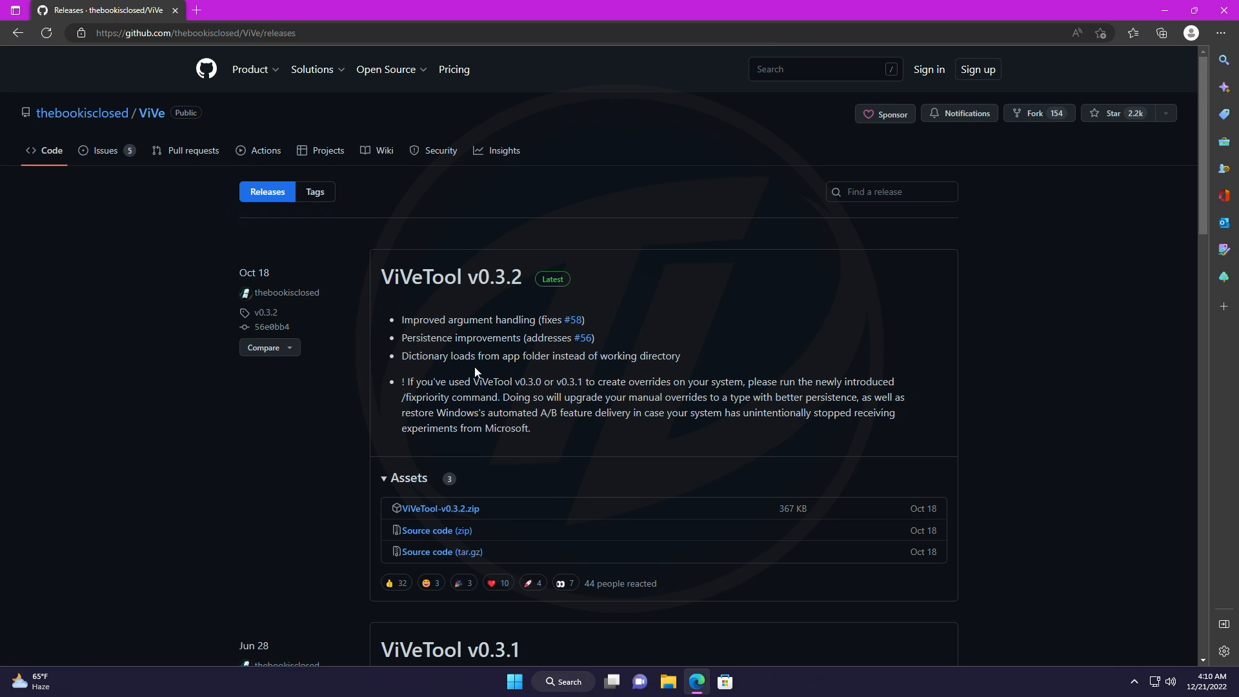
{"action": "left_click", "coordinate": [1160, 32]}
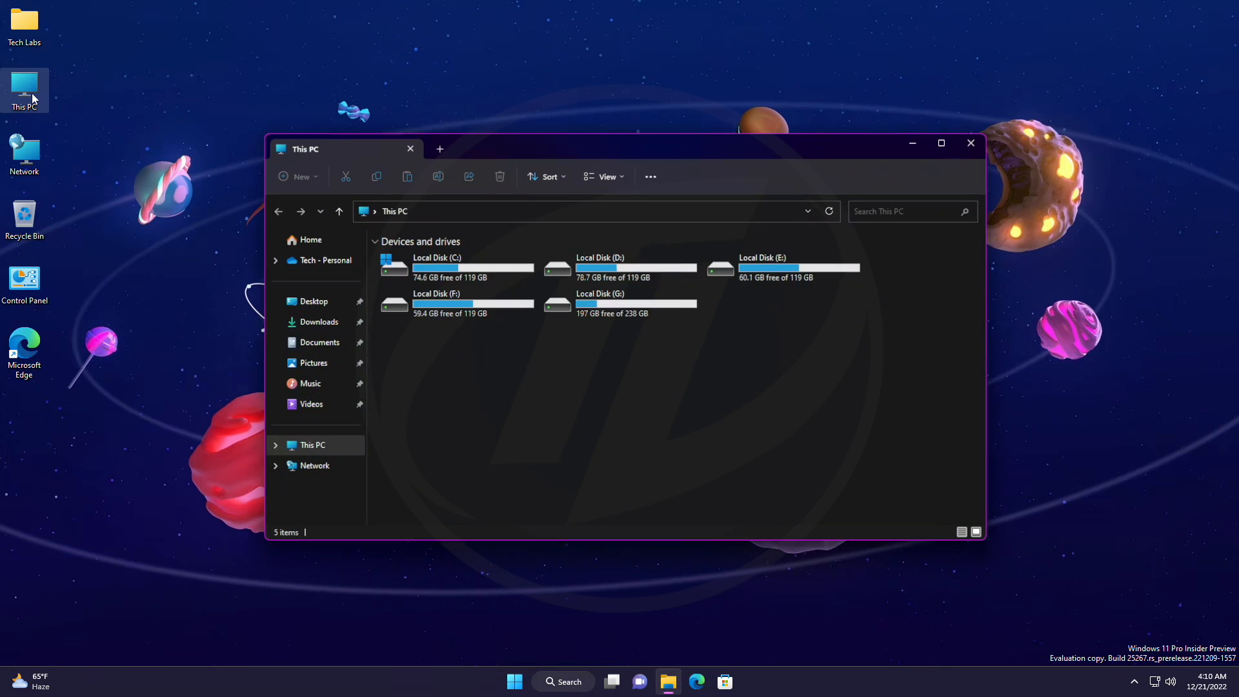
- Extract the ViVeTool zip from Downloads, choosing C:\Windows\System32 as destination
{"action": "left_click", "coordinate": [316, 321]}
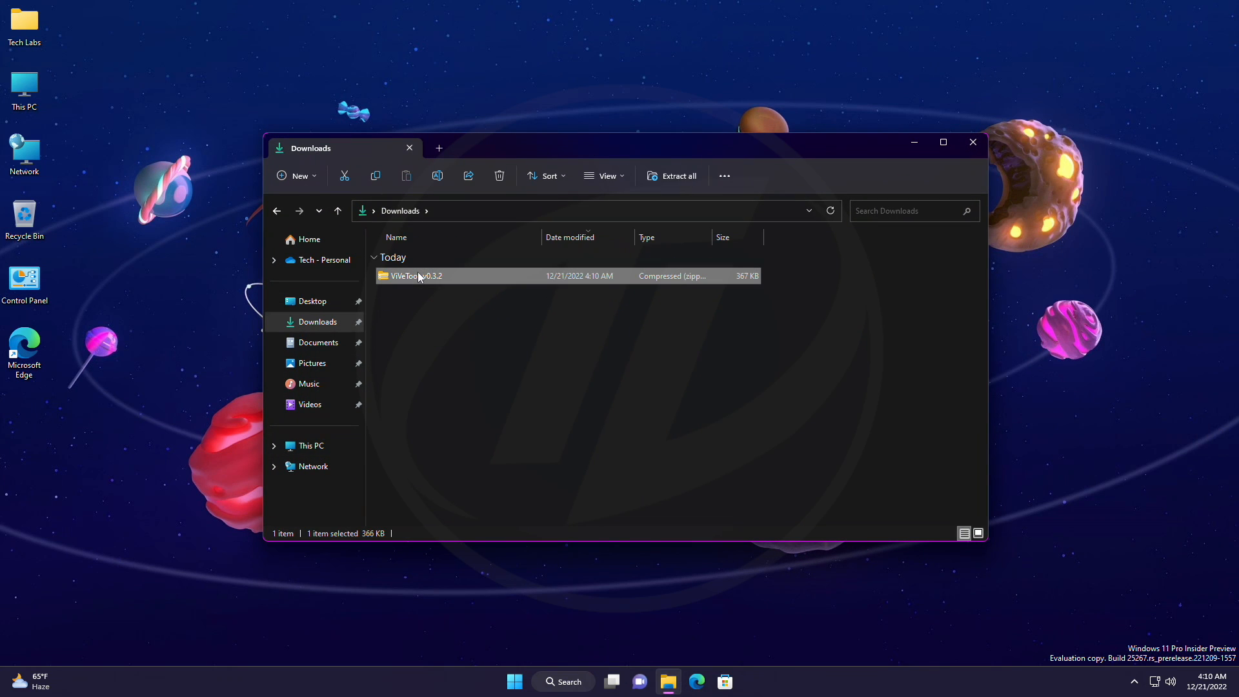
{"action": "left_click", "coordinate": [678, 176]}
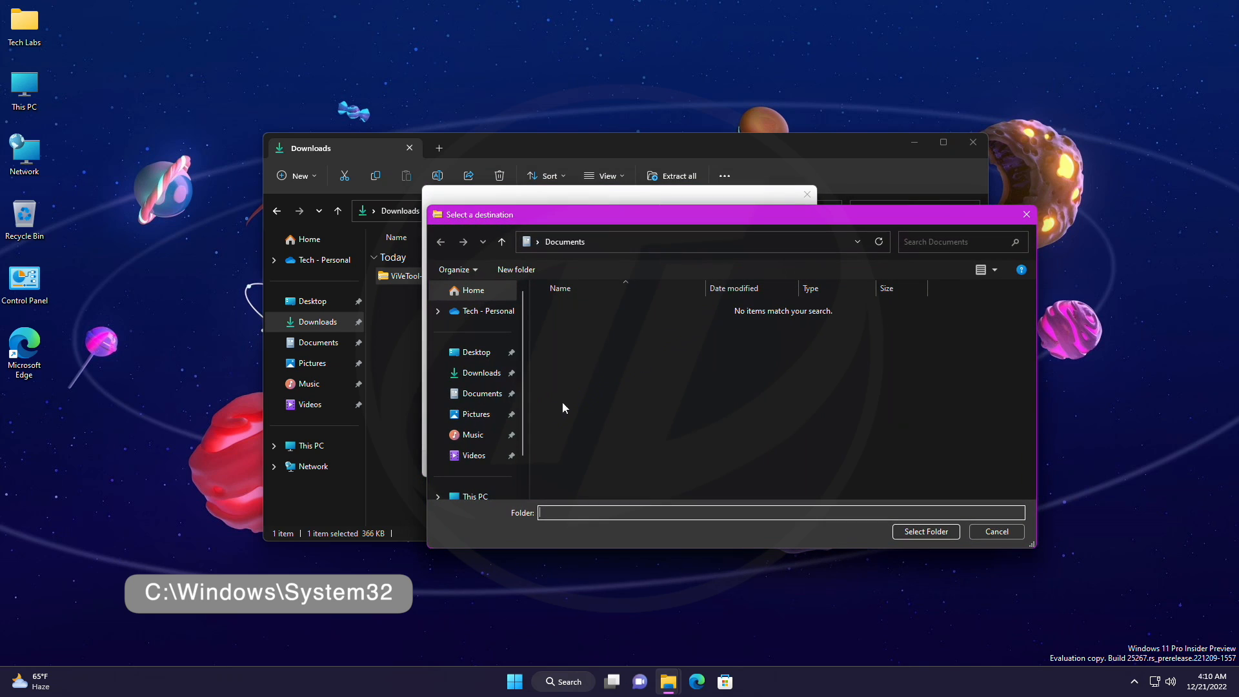
{"action": "left_click", "coordinate": [474, 455]}
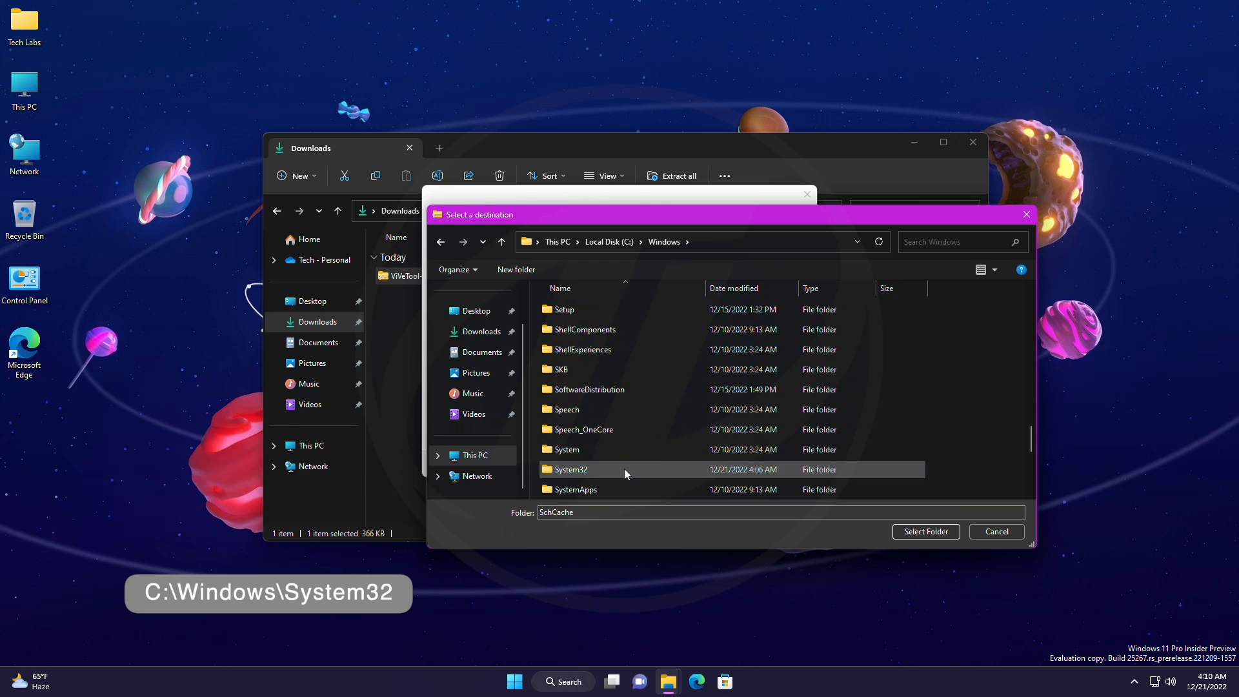
{"action": "left_click", "coordinate": [926, 530]}
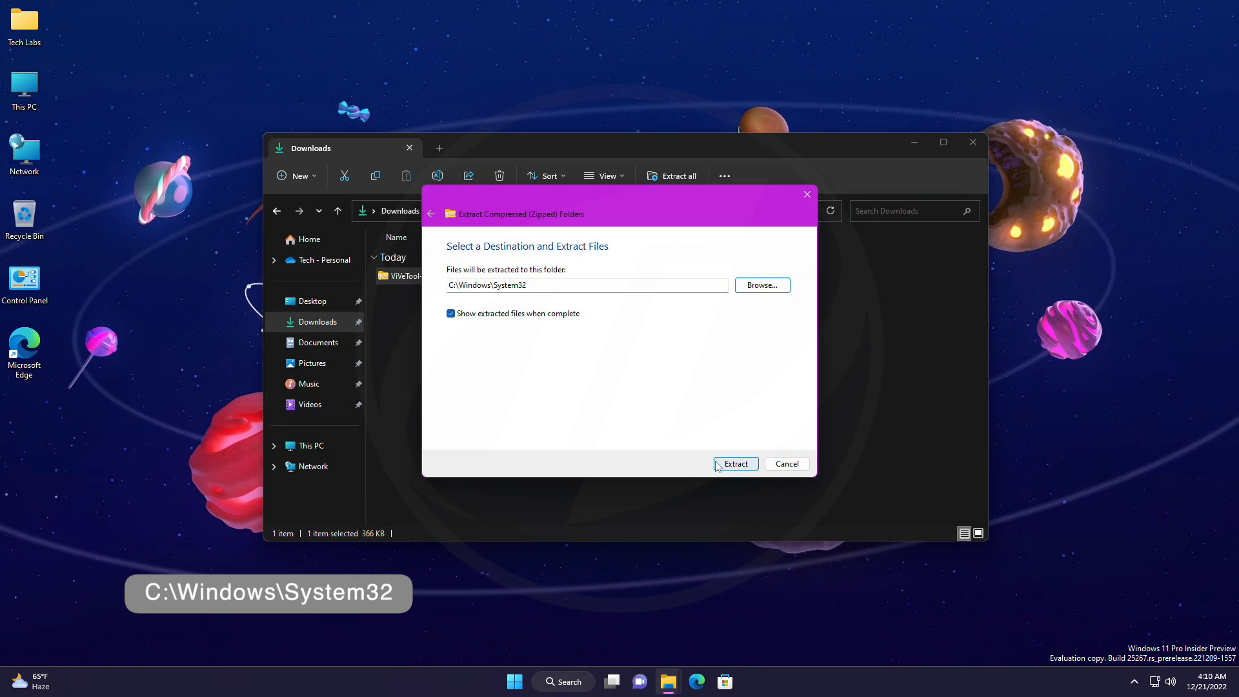
- Complete the extraction, replacing existing files with administrator permission
{"action": "left_click", "coordinate": [734, 464]}
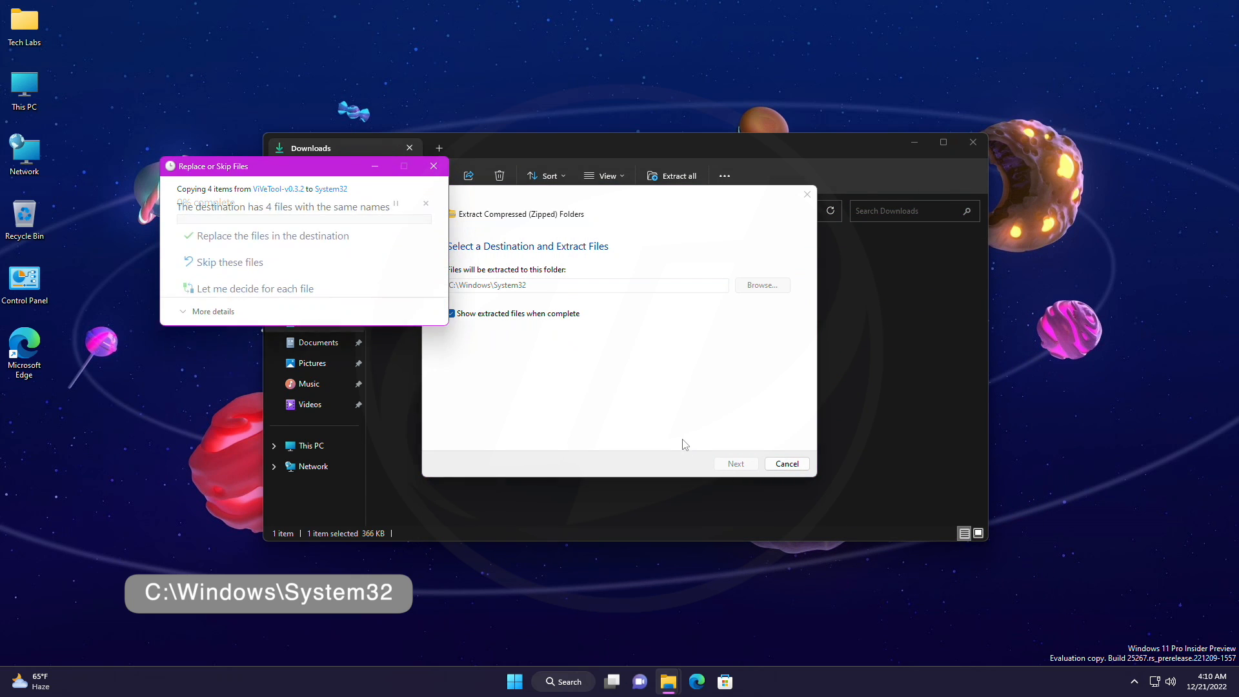
{"action": "left_click", "coordinate": [272, 235]}
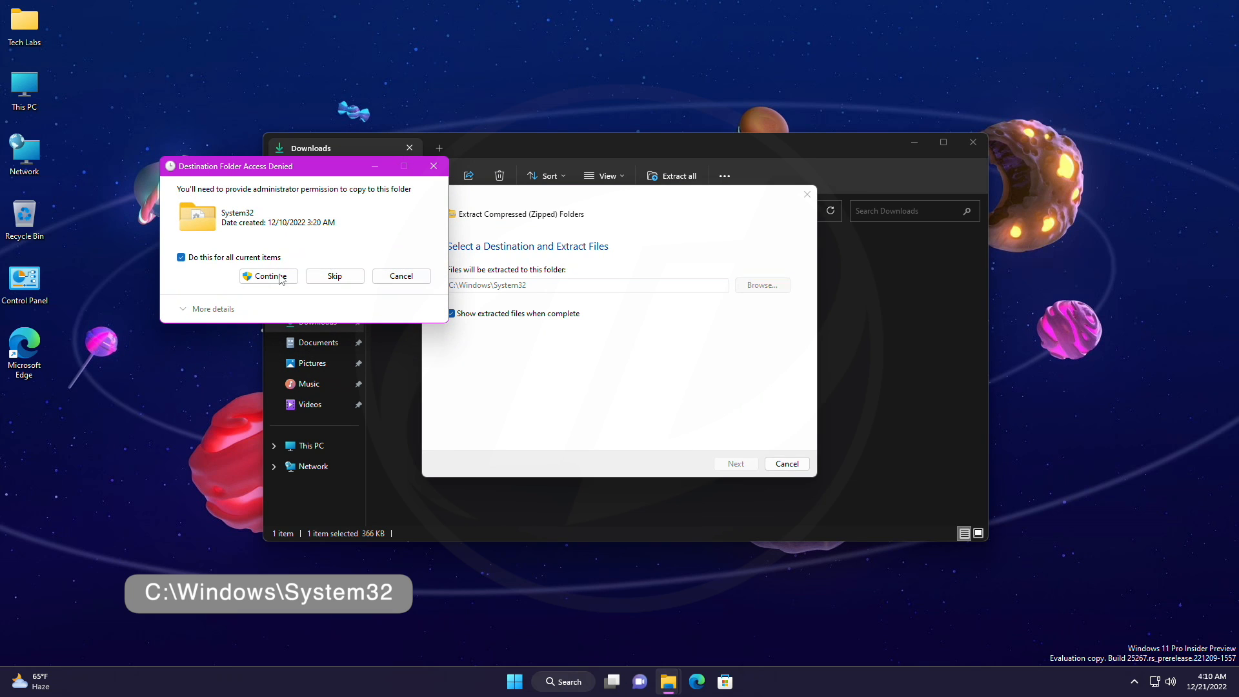
{"action": "left_click", "coordinate": [267, 276]}
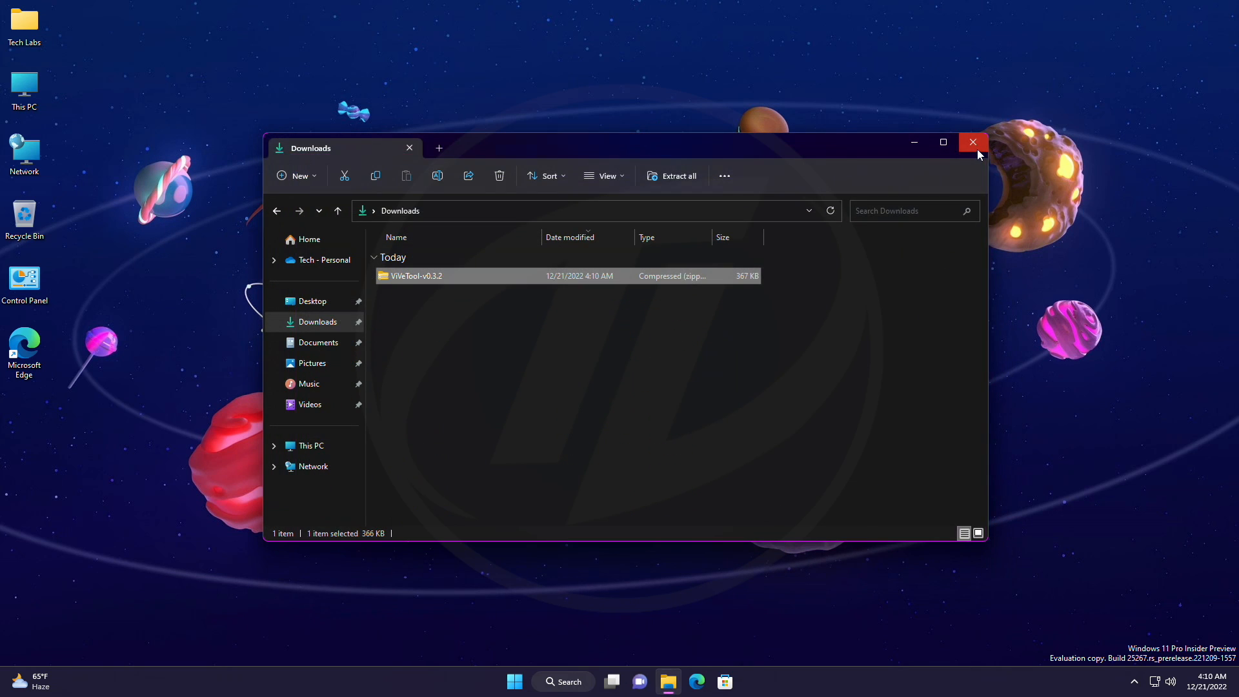
- Launch Command Prompt as administrator from Start search for cmd
{"action": "left_click", "coordinate": [514, 681]}
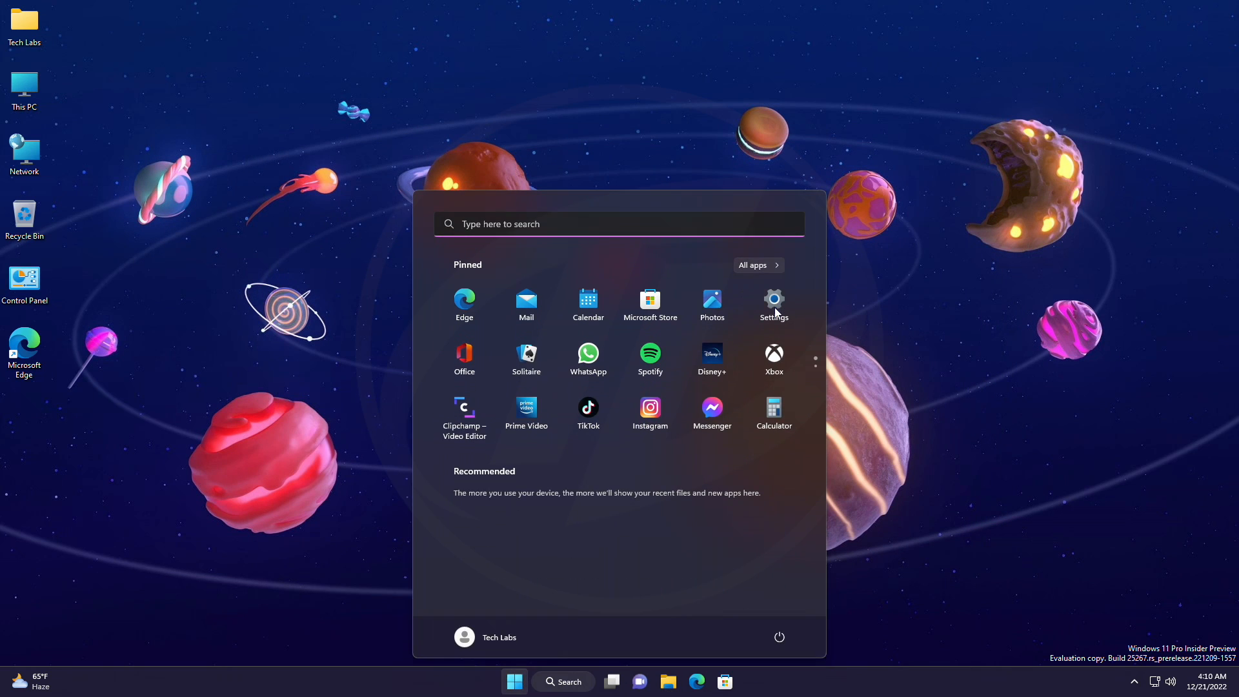
{"action": "type", "text": "cmd"}
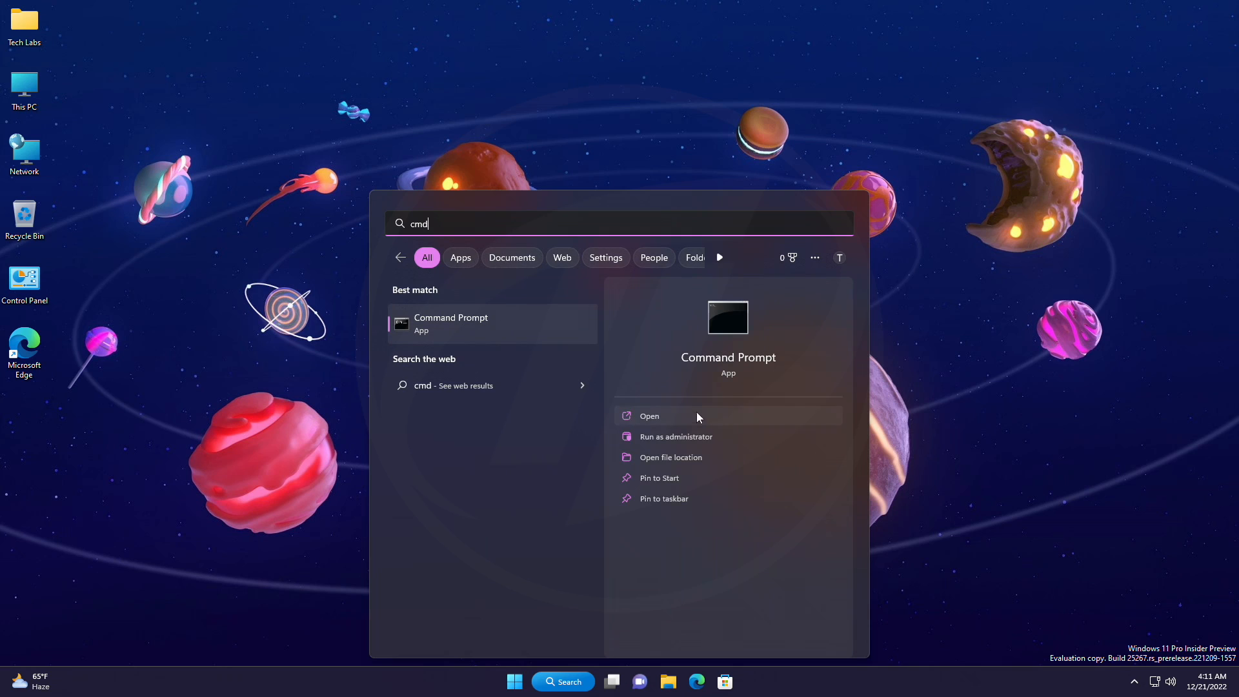
{"action": "left_click", "coordinate": [675, 436]}
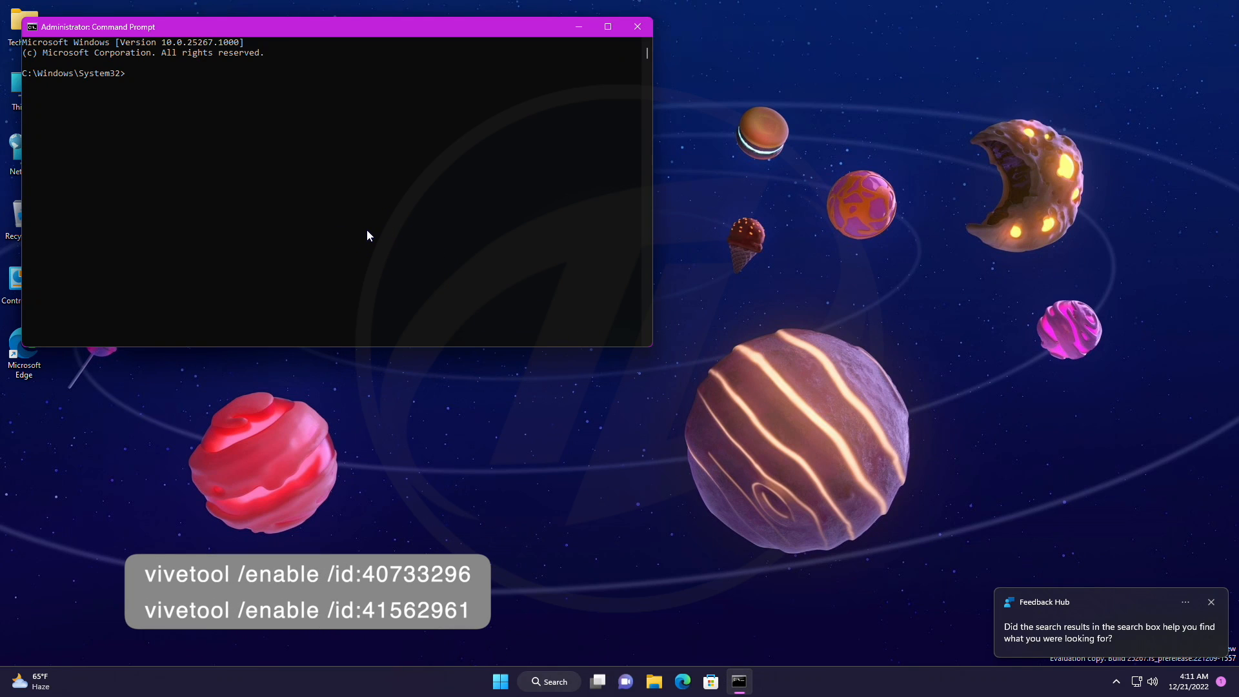
- Run vivetool /enable /id:40733296 to enable the first feature
{"action": "type", "text": "viveto"}
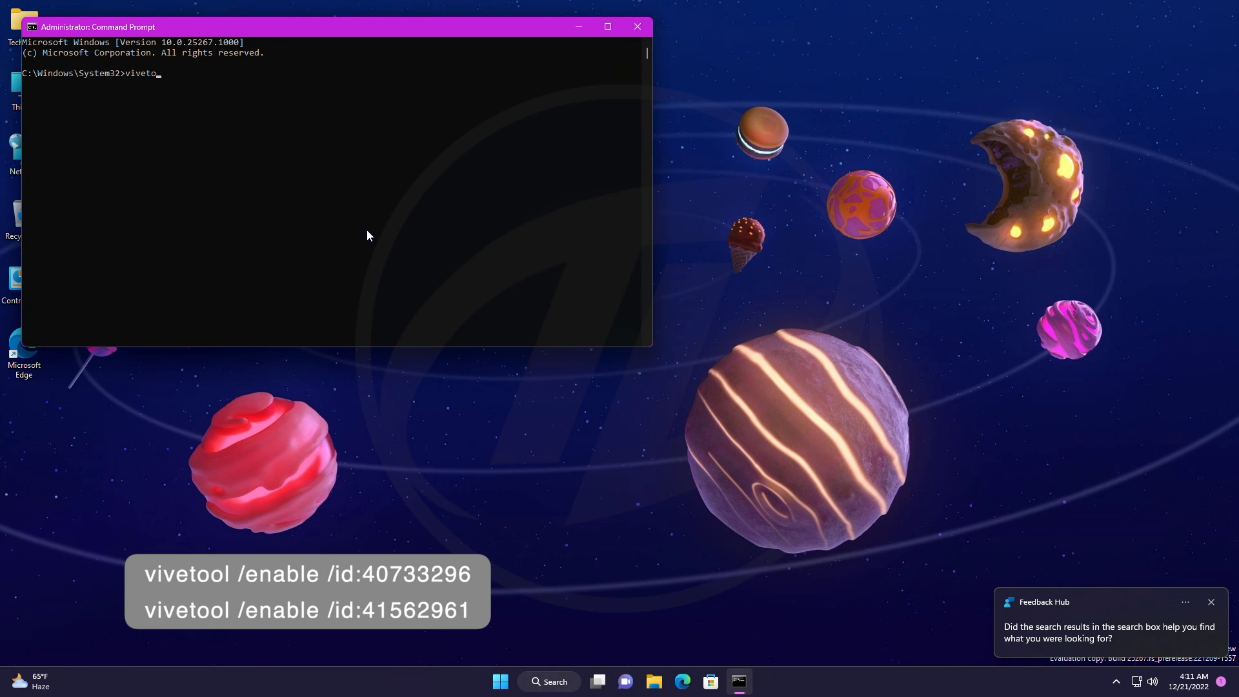
{"action": "type", "text": "ol /enable"}
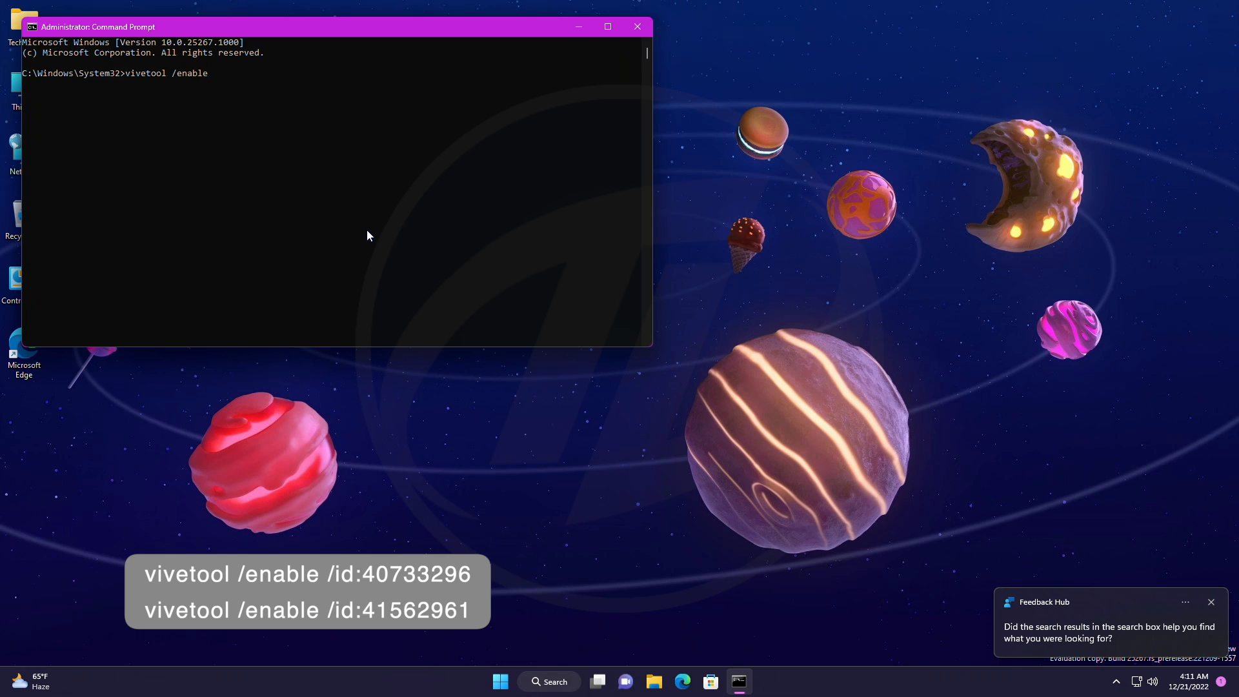
{"action": "type", "text": "/id:"}
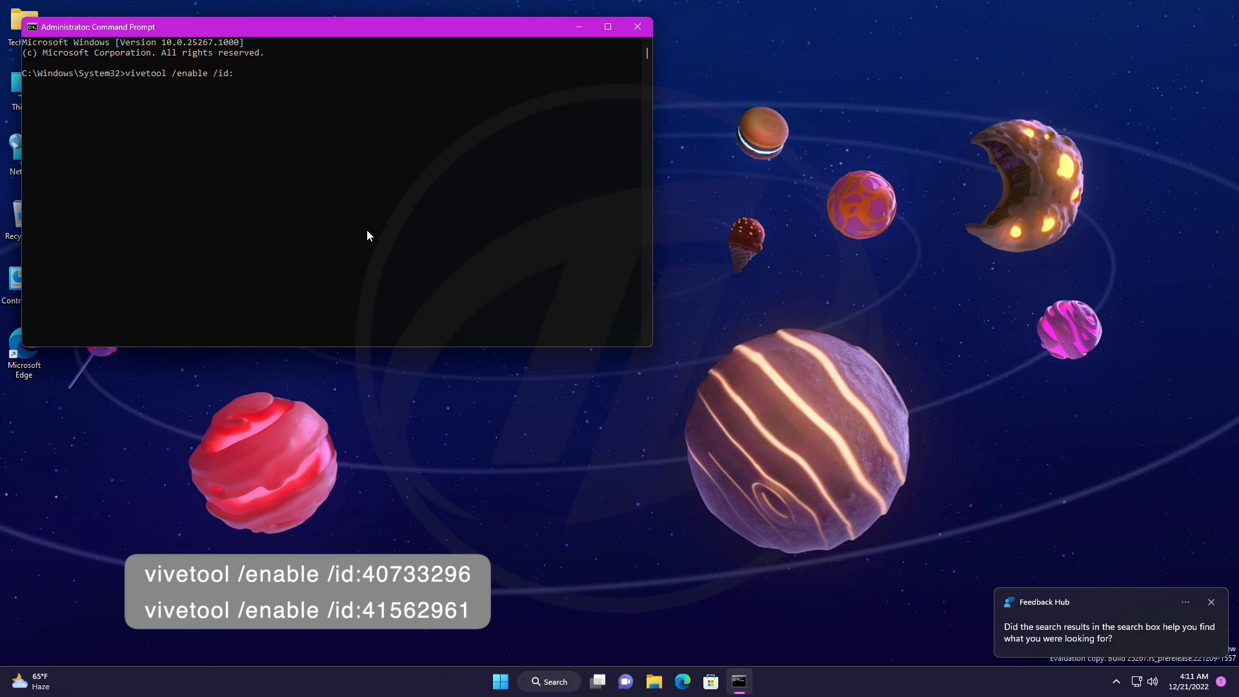
{"action": "type", "text": "40"}
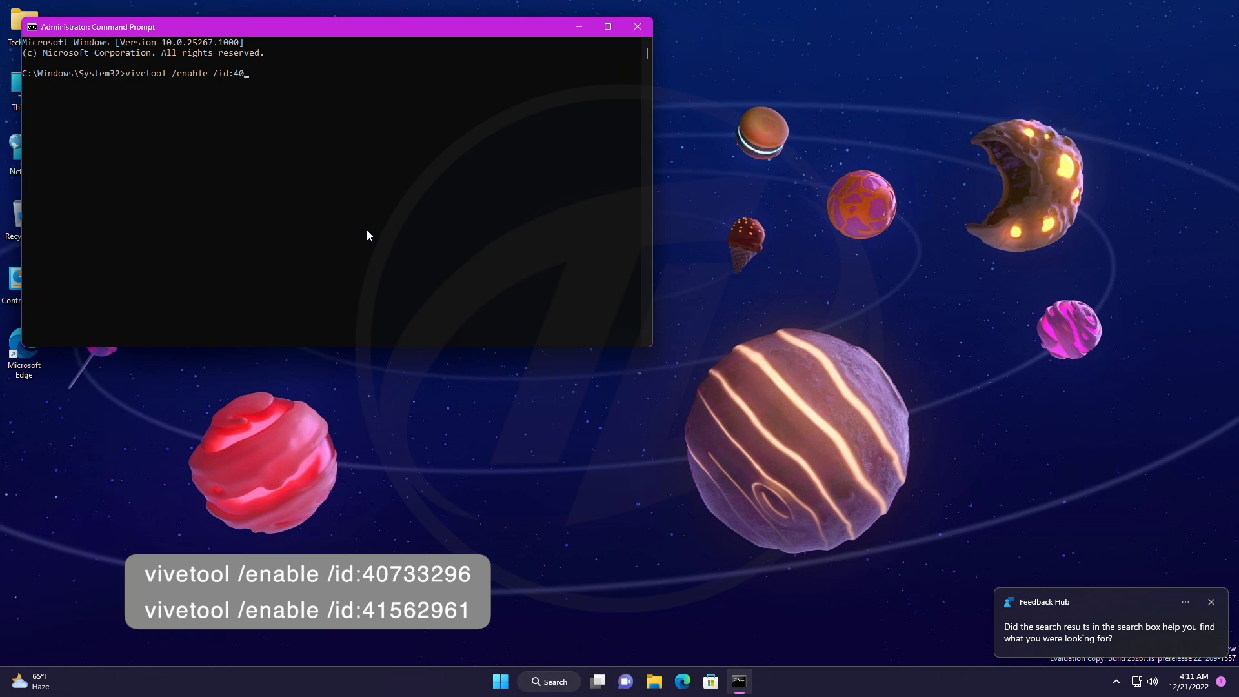
{"action": "type", "text": "33296"}
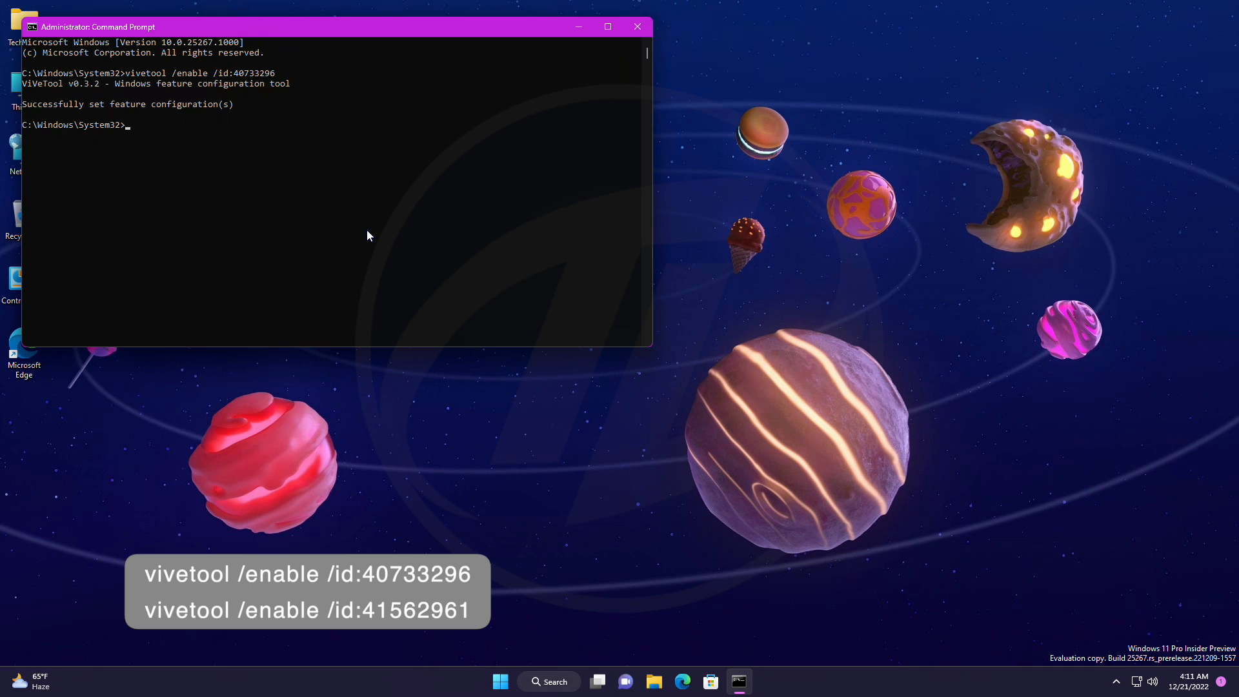
- Run vivetool /enable /id:41562961 to enable the second feature
{"action": "type", "text": "v"}
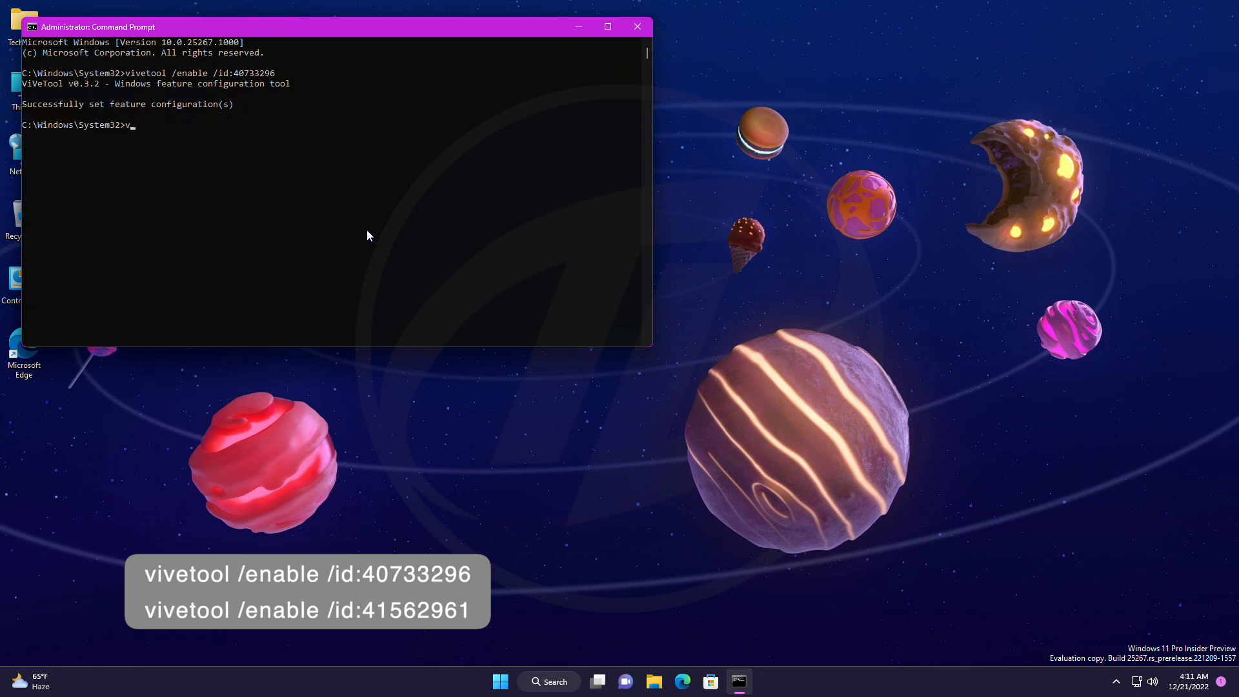
{"action": "type", "text": "ivetool /"}
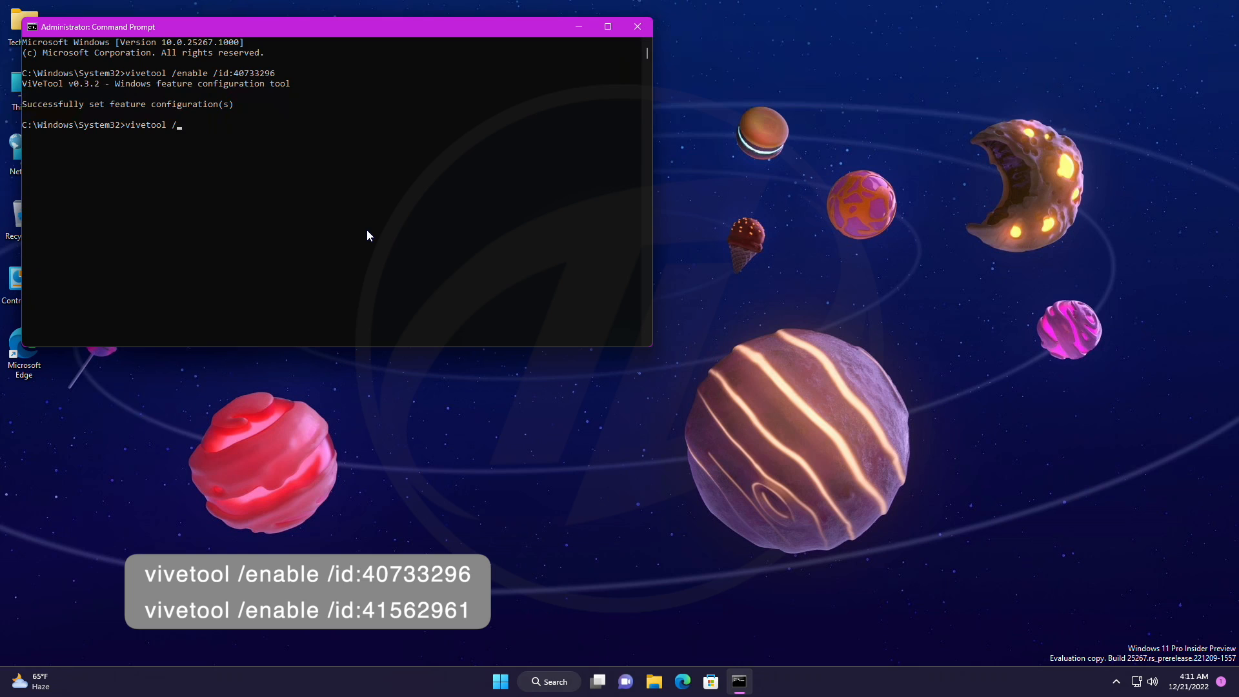
{"action": "type", "text": "enable"}
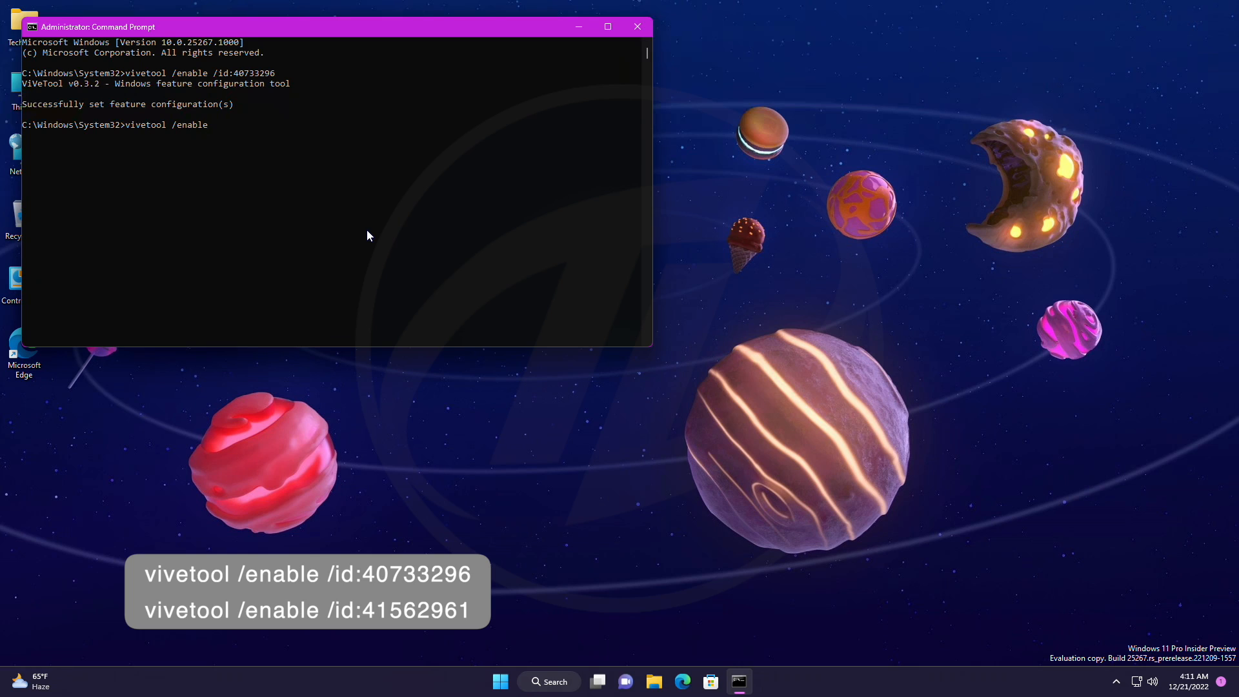
{"action": "type", "text": "/id"}
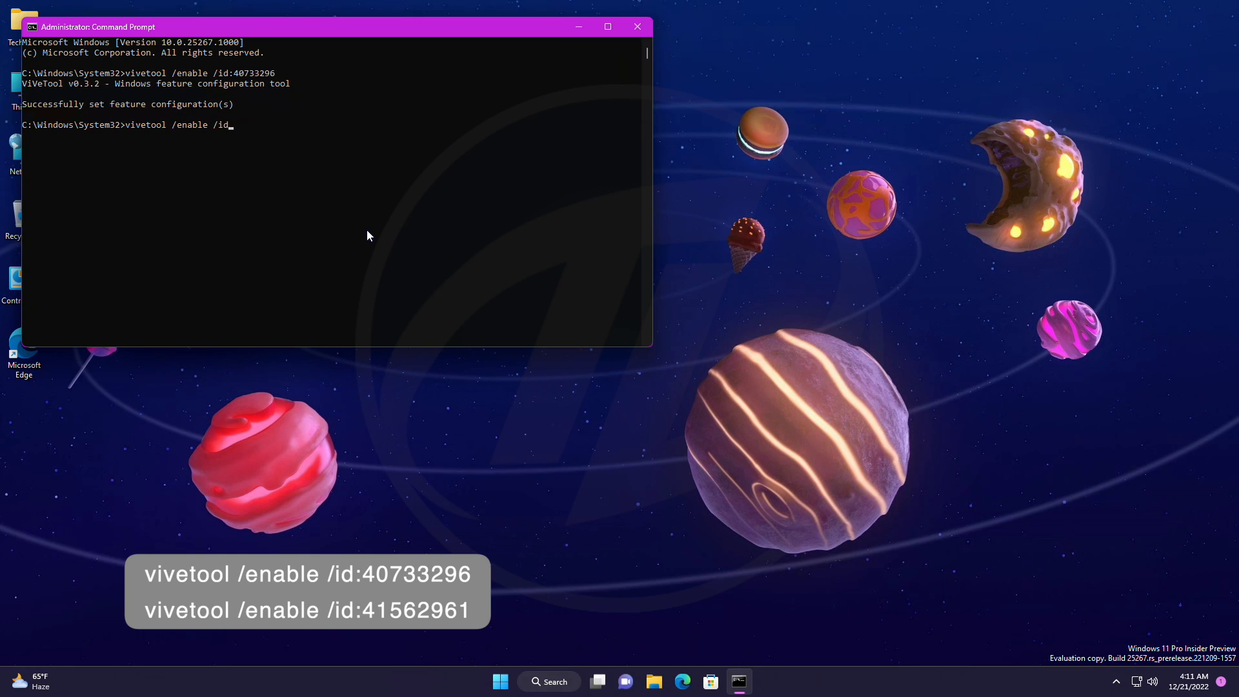
{"action": "type", "text": "4"}
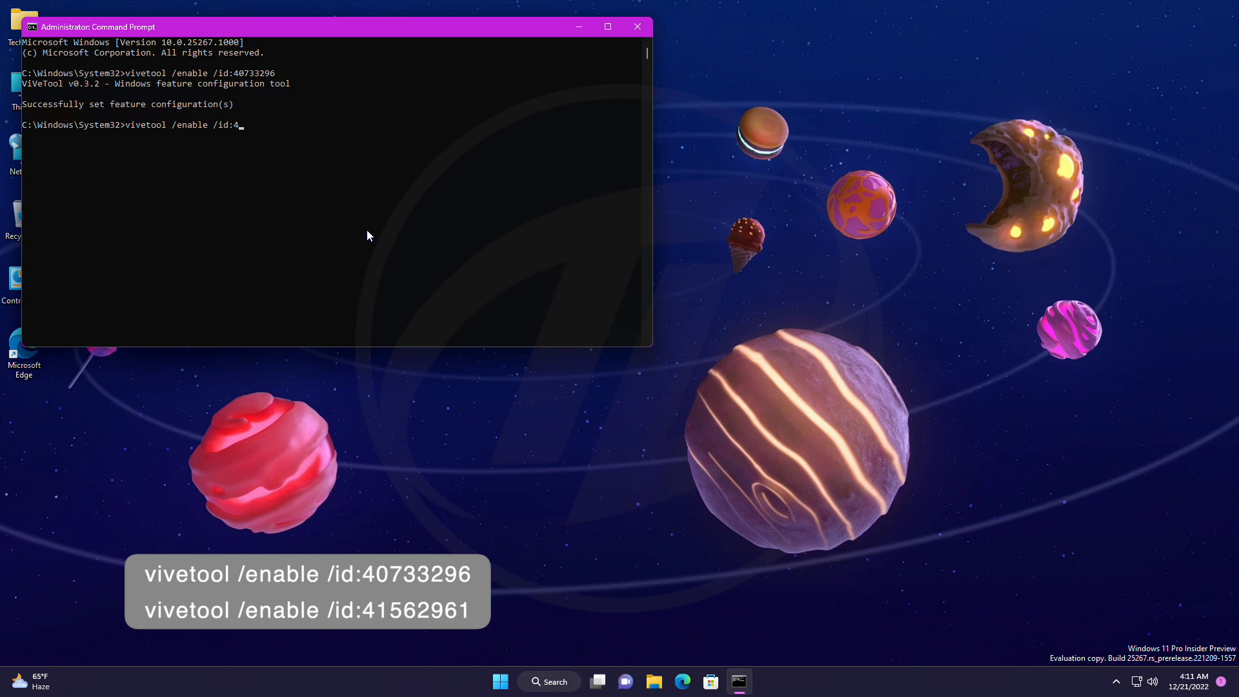
{"action": "type", "text": "15"}
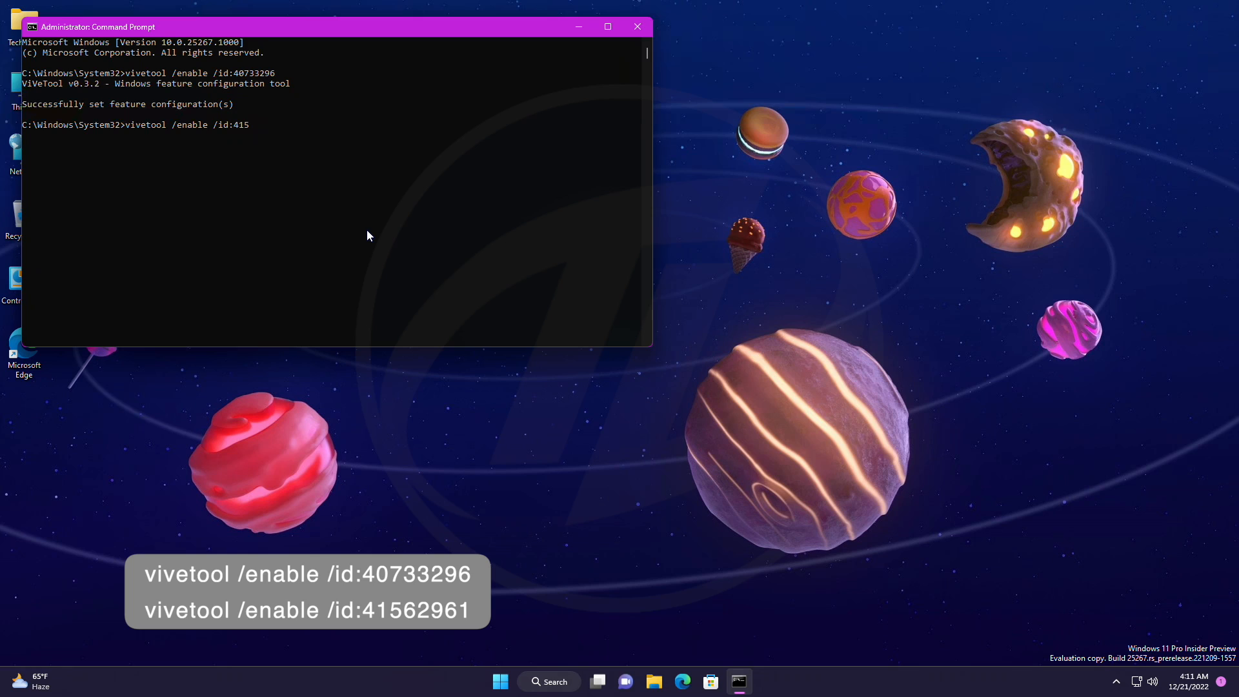
{"action": "type", "text": "6"}
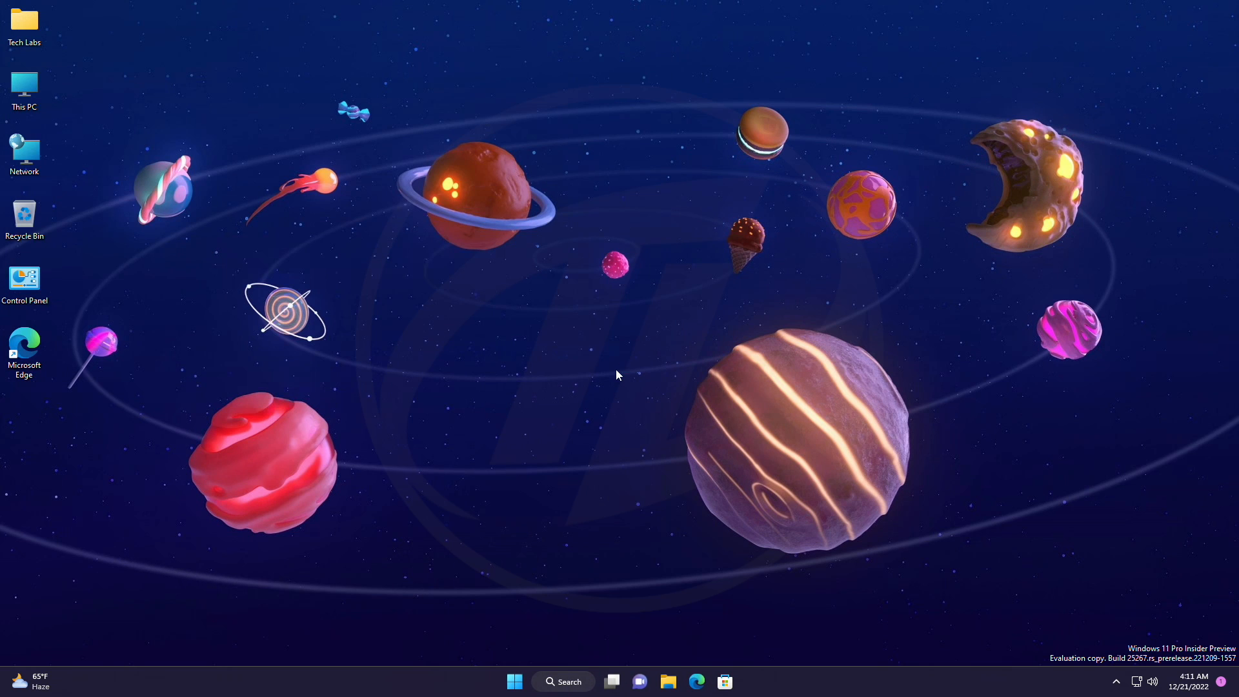
- Restart Windows Explorer from Task Manager, then close Task Manager
{"action": "left_click", "coordinate": [738, 681]}
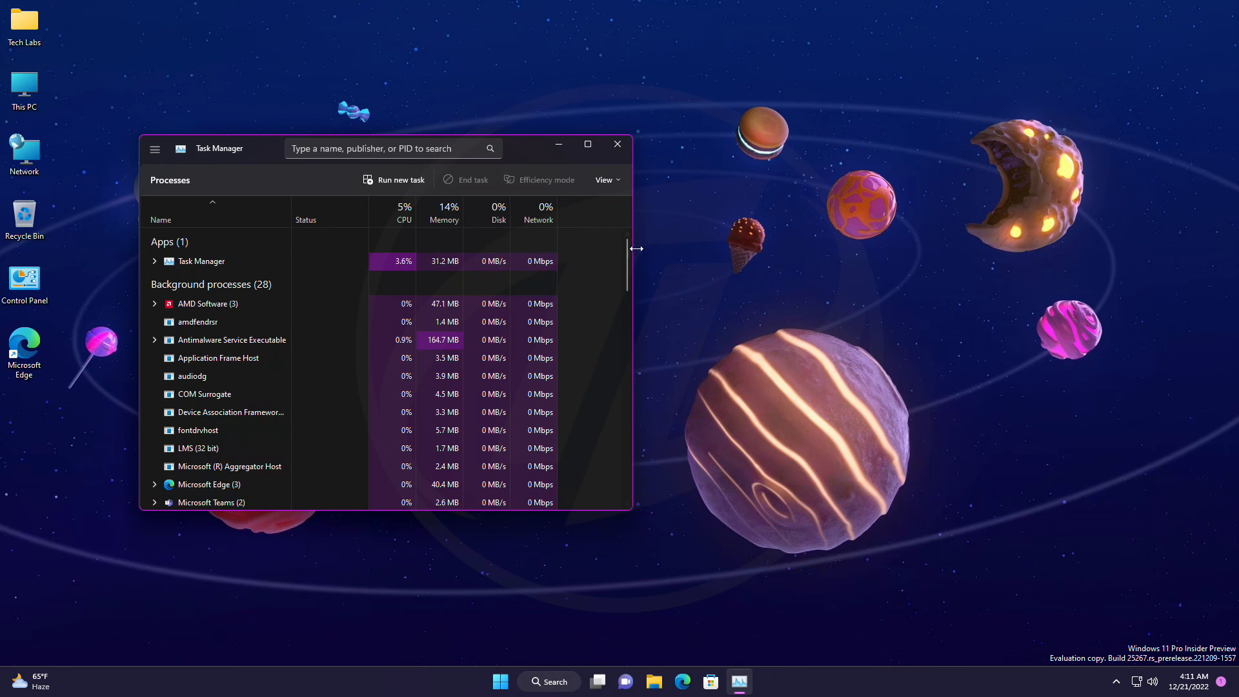
{"action": "scroll", "scroll_direction": "down", "scroll_amount": 3}
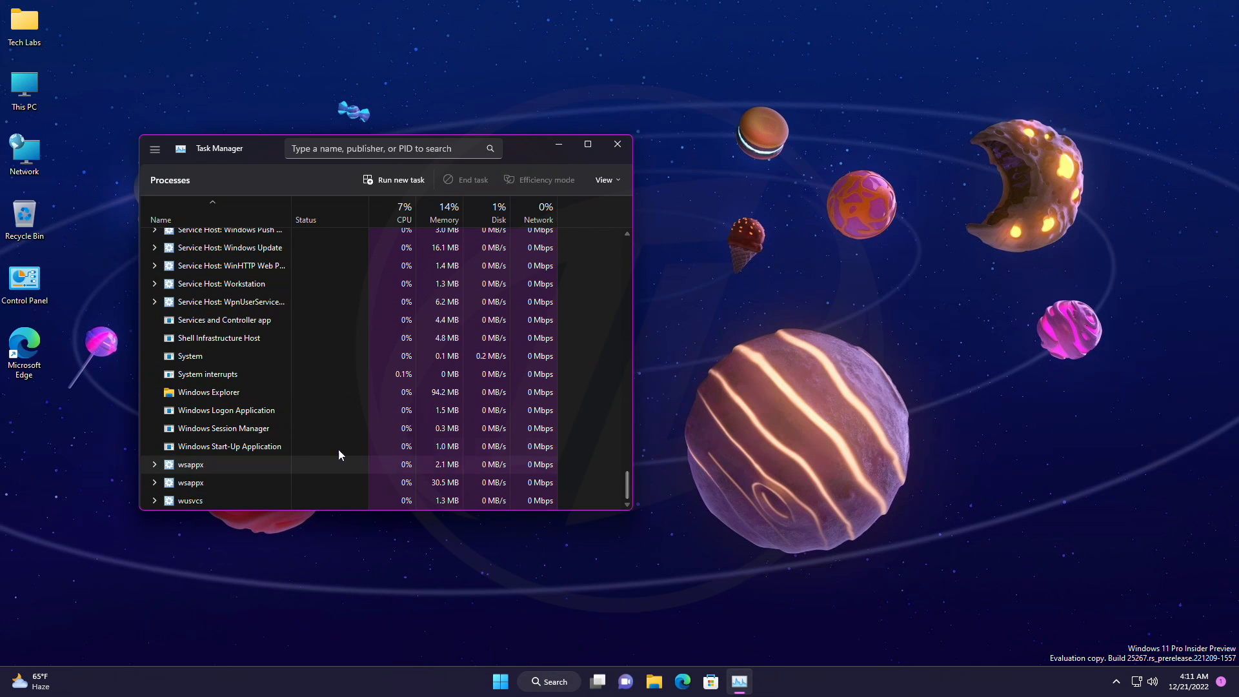
{"action": "left_click", "coordinate": [209, 393]}
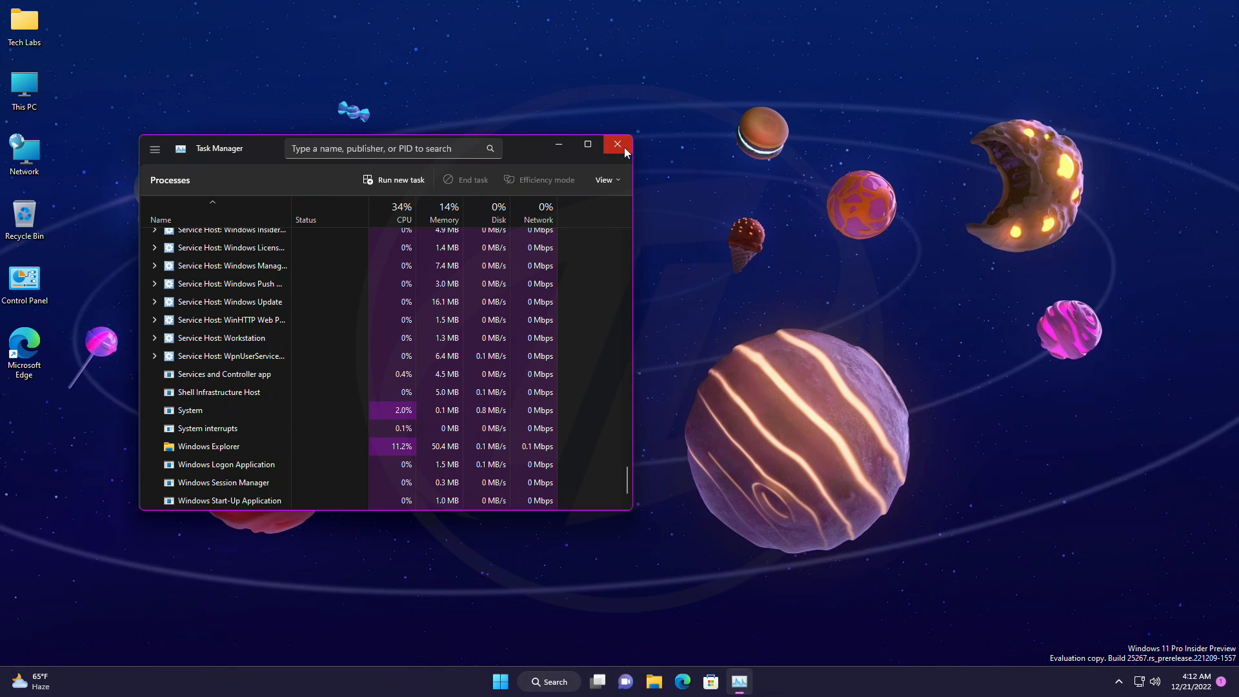
{"action": "left_click", "coordinate": [618, 148]}
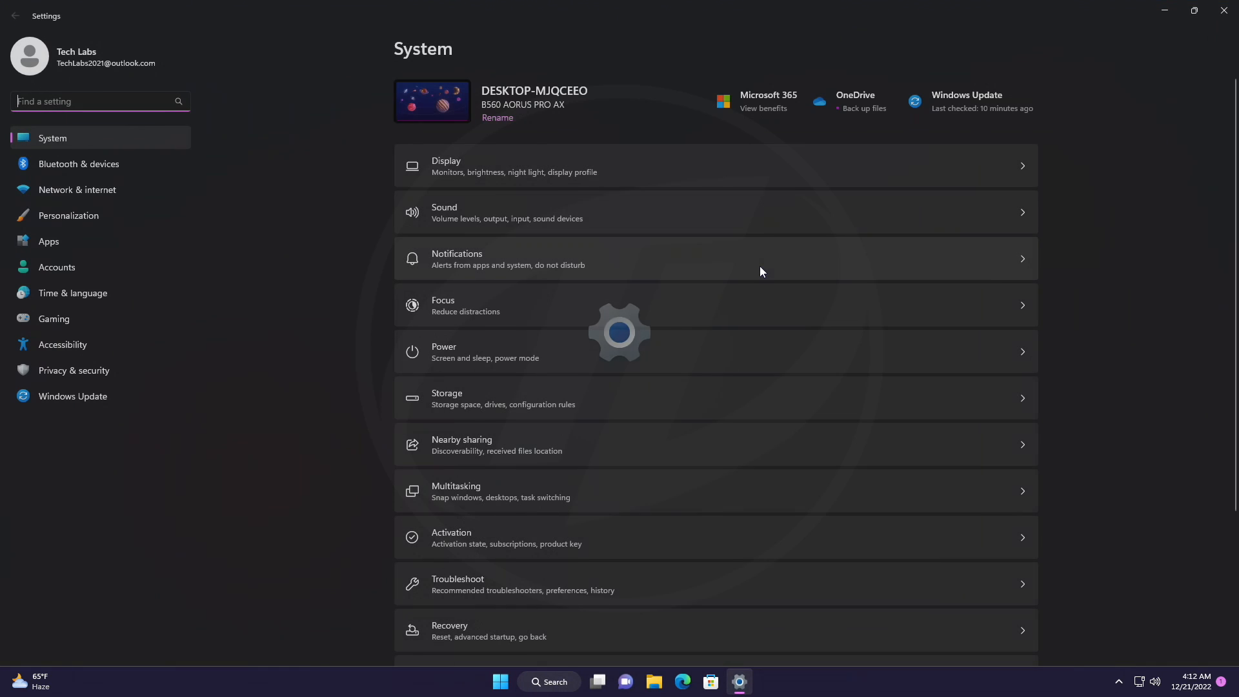
- View the Accounts page showing the new Microsoft storage card, under 0.1 GB of 5 GB used
{"action": "left_click", "coordinate": [57, 267]}
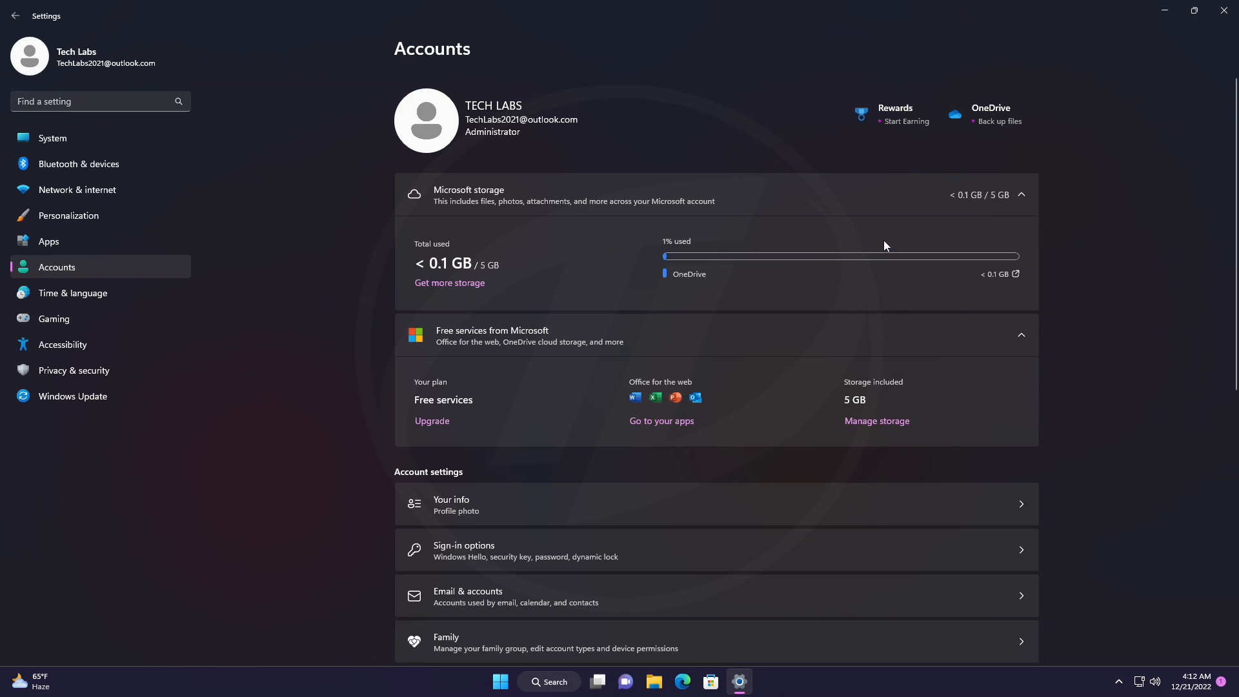
{"action": "mouse_move", "coordinate": [1071, 262]}
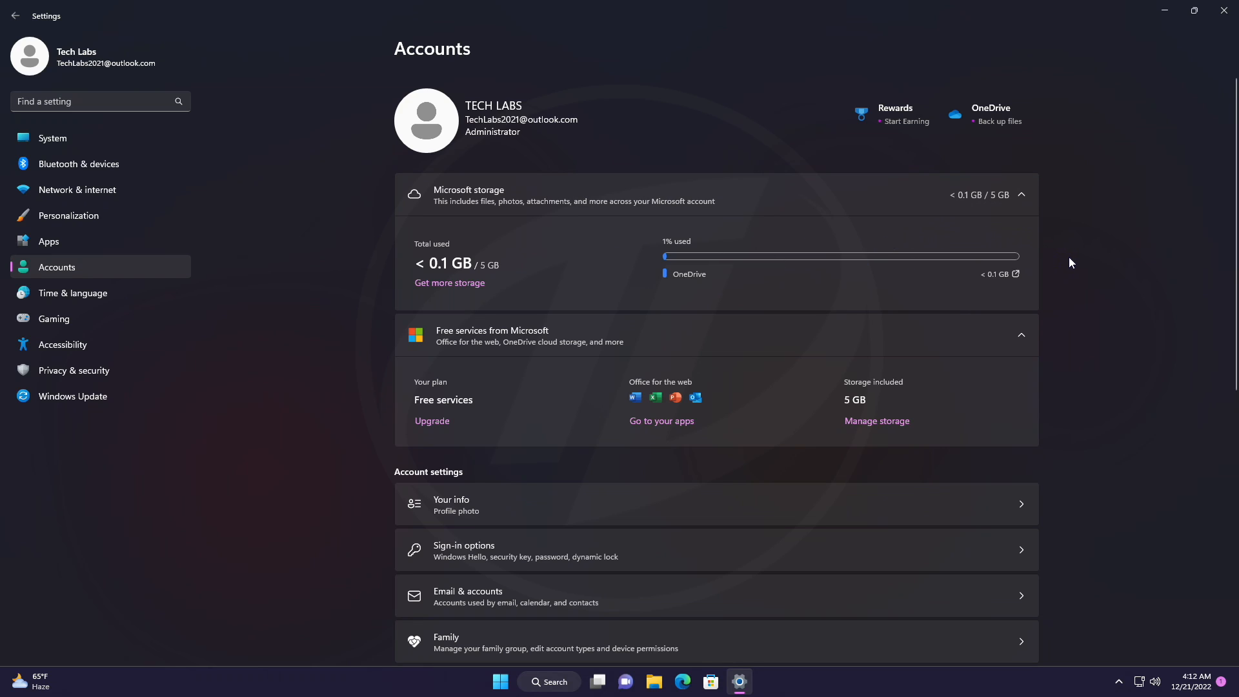